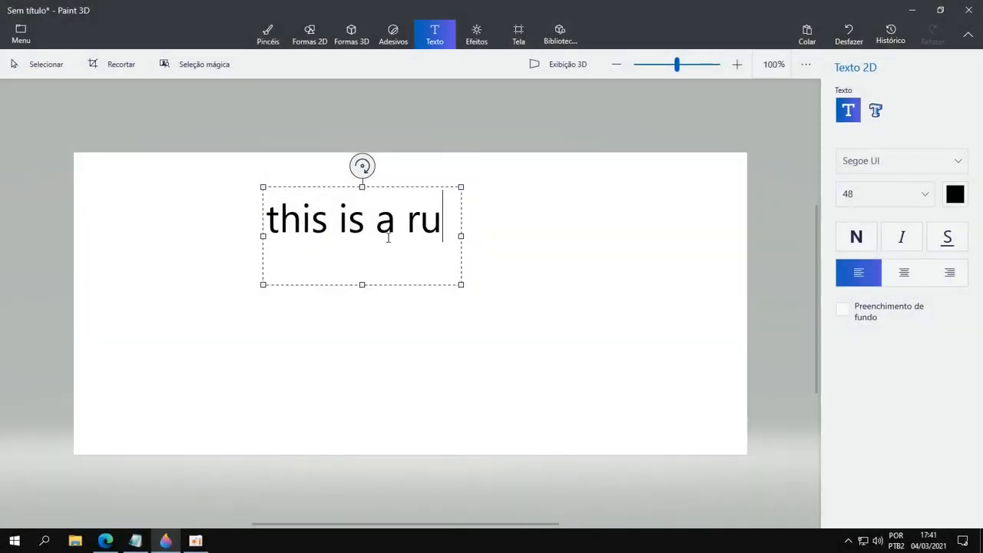
- Complete the 'this is a ruler' caption and open the 3D library
{"action": "left_click", "coordinate": [559, 33]}
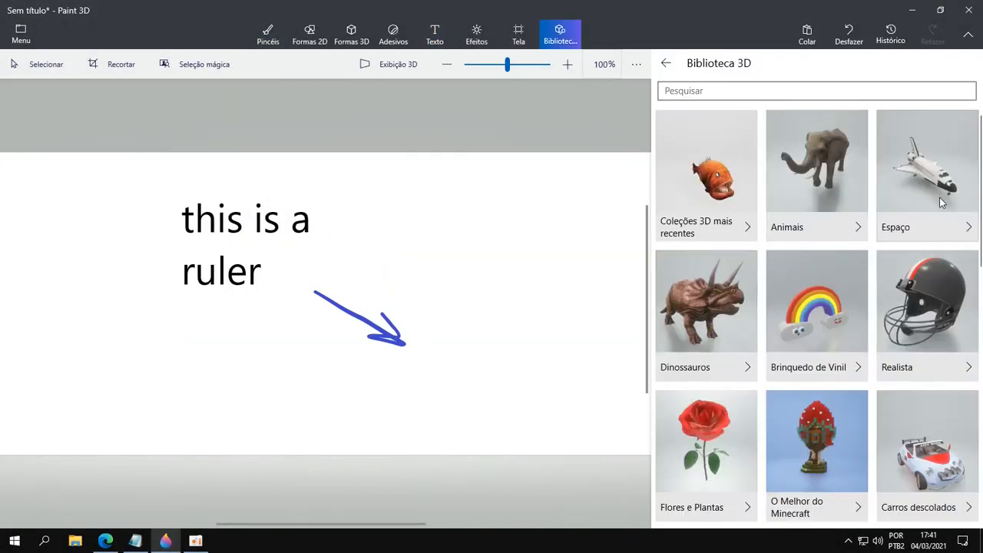
{"action": "type", "text": "ru"}
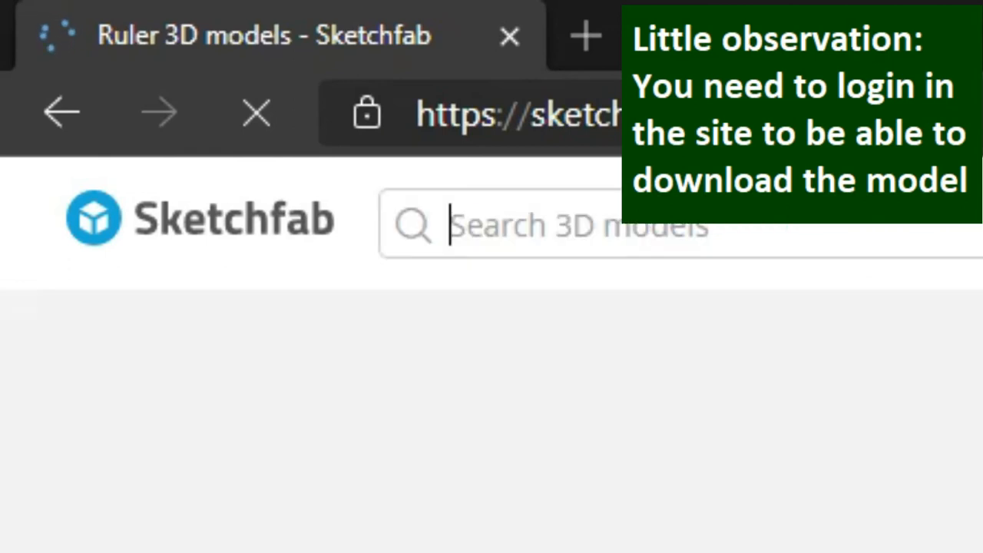
- Search Sketchfab for 'ruler' and open the free yellow Ruler model
{"action": "type", "text": "ruler"}
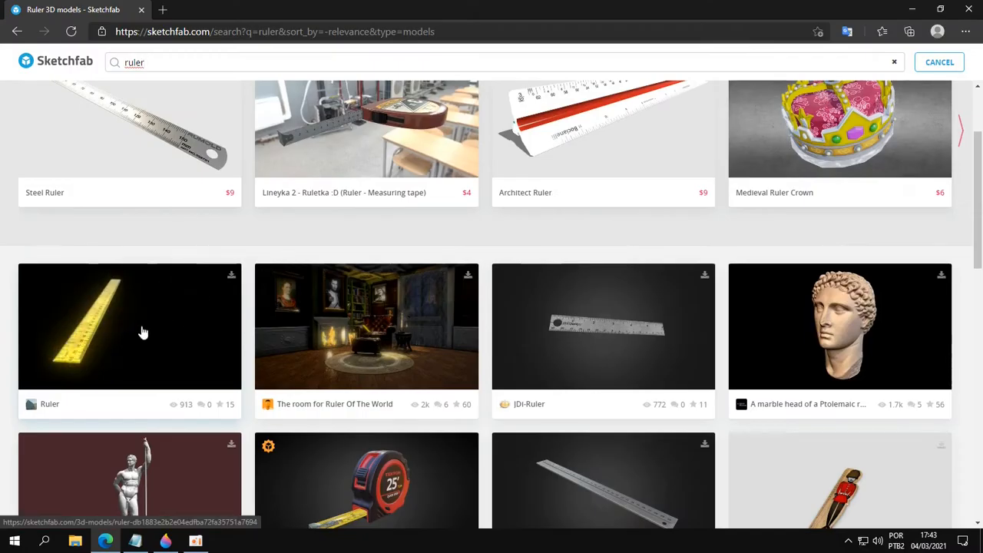
{"action": "left_click", "coordinate": [129, 327]}
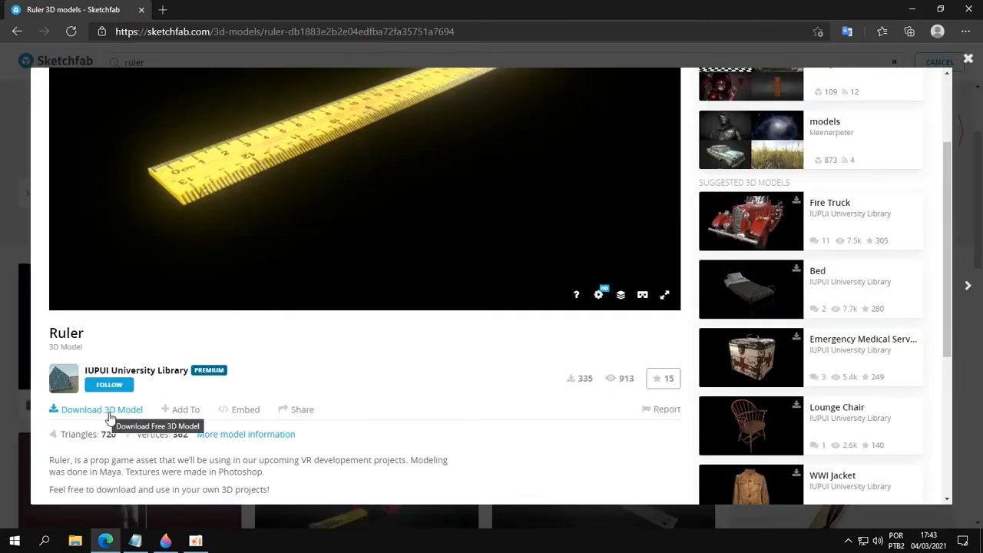
- Download the Ruler model as the autoconverted glTF format
{"action": "left_click", "coordinate": [102, 409]}
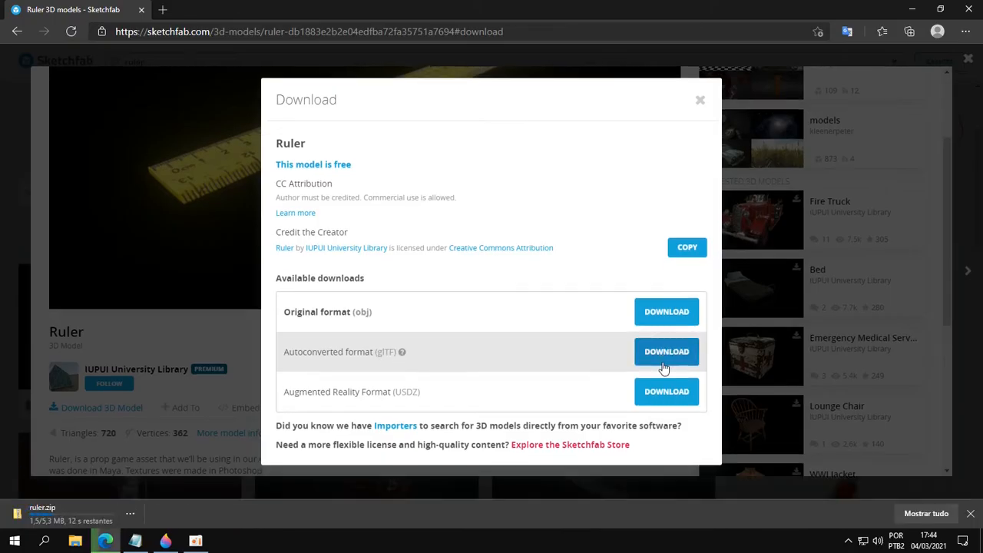
{"action": "left_click", "coordinate": [666, 351]}
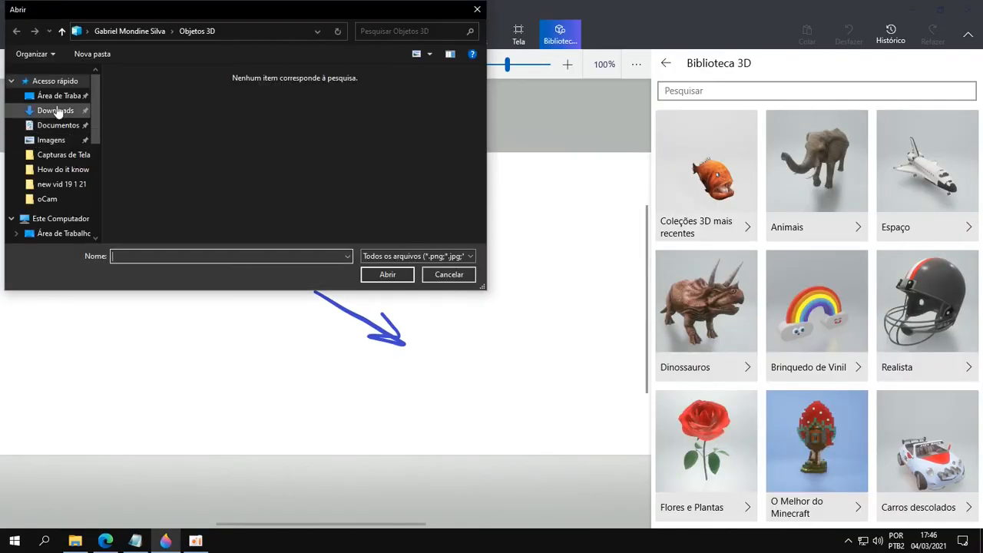
- Select scene.glb from the Downloads folder in the Open dialog
{"action": "left_click", "coordinate": [56, 109]}
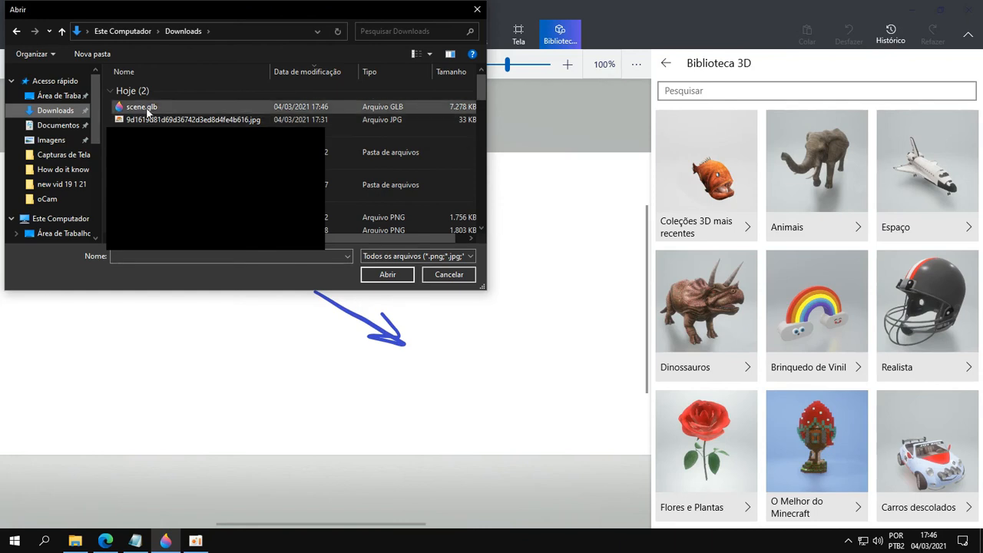
{"action": "left_click", "coordinate": [142, 107]}
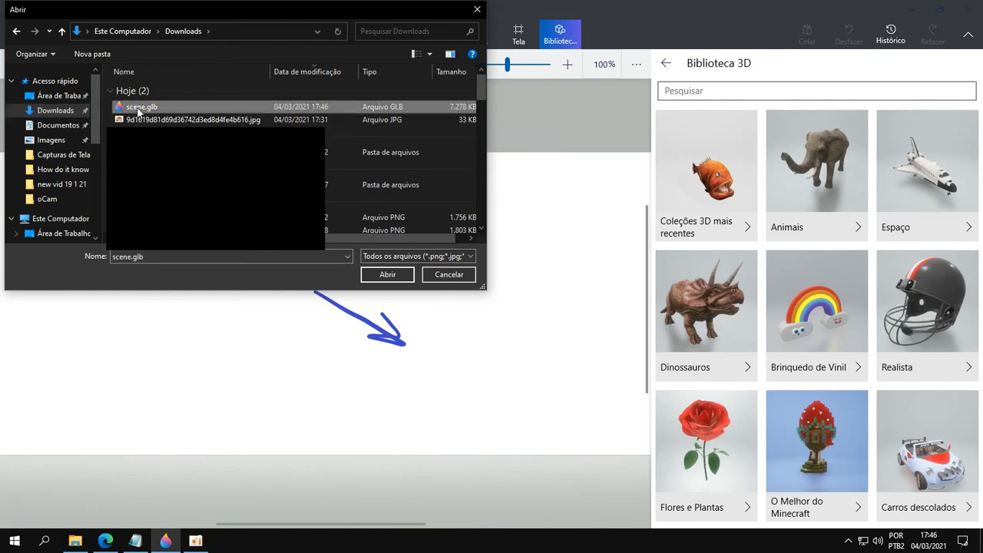